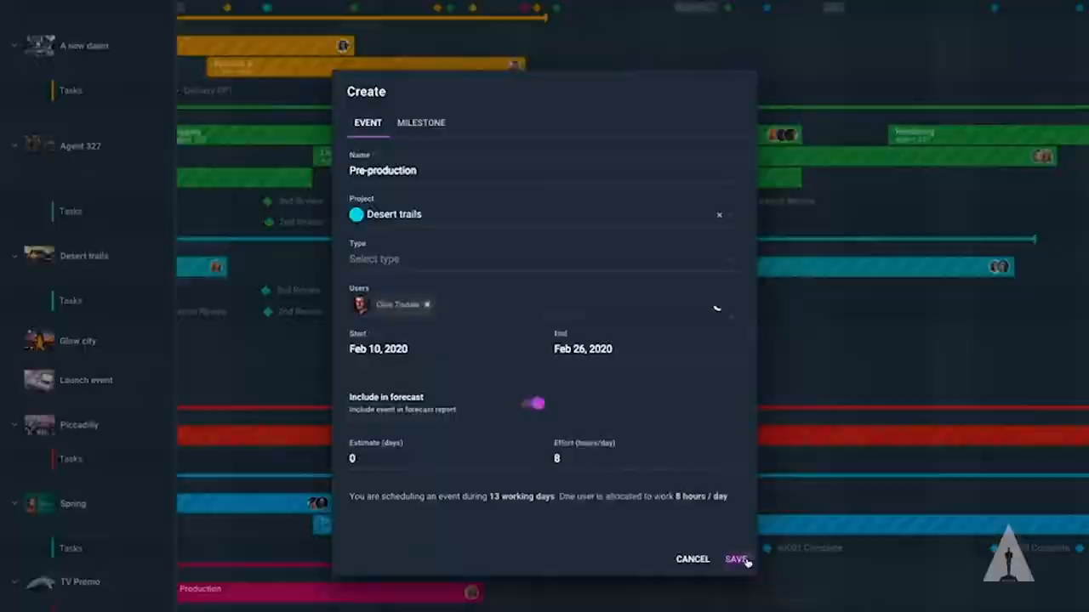
Save the Pre-production event for Desert trails, Feb 10–26, 2020
left_click(735, 559)
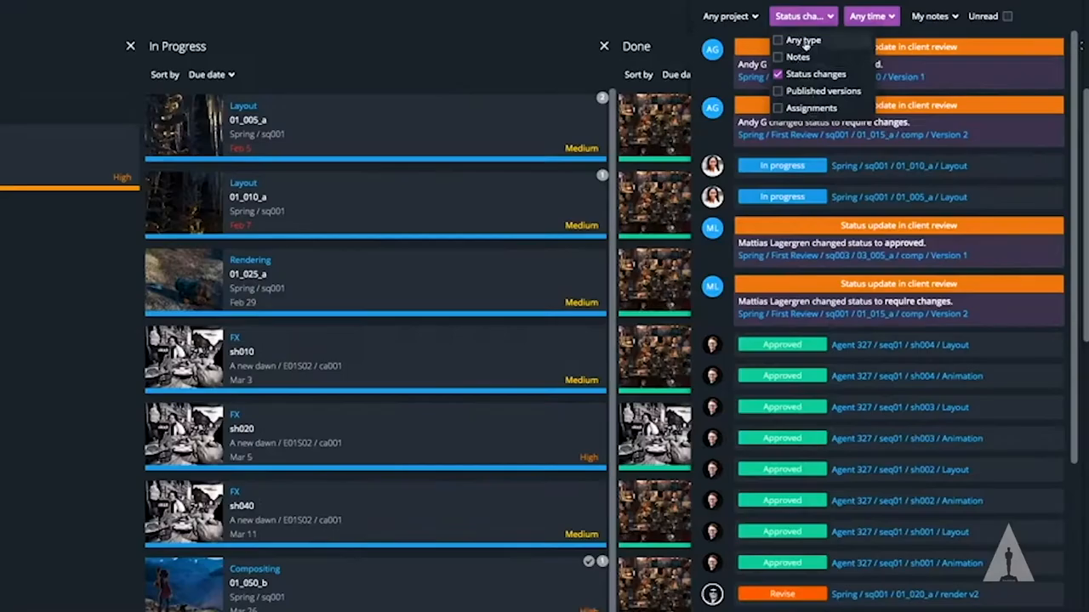
Show the Add options (Folder, Sequence, Shot, Asset Build) for the Spring row
left_click(798, 57)
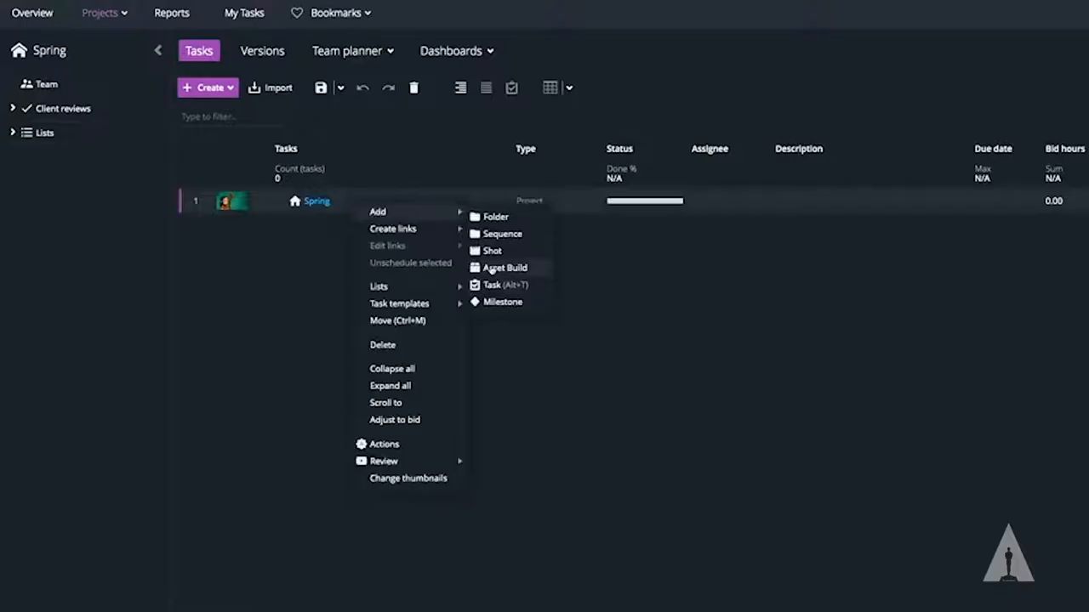
Add a folder named 'Asset builds' under Spring
left_click(495, 217)
type("Asset")
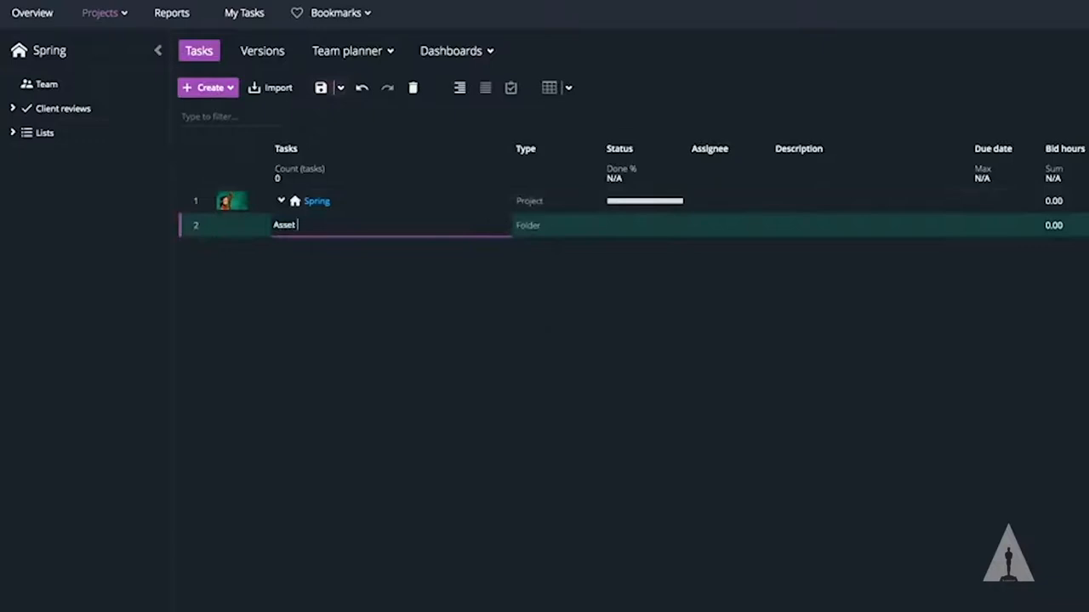
left_click(277, 87)
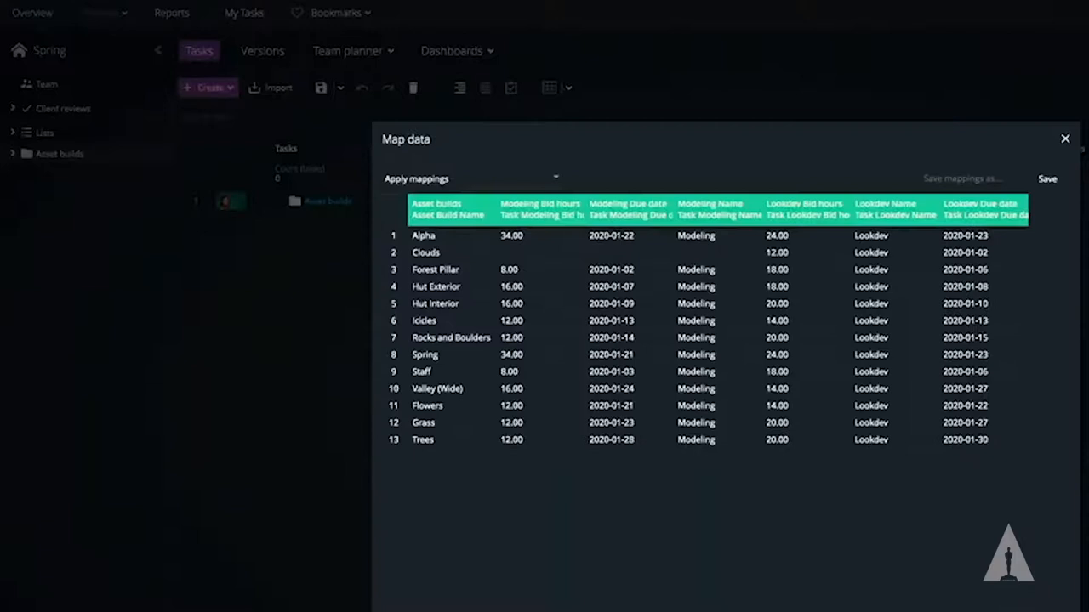
Import the 13 mapped asset builds, then review the Flowers Modeling task on the task board
left_click(1064, 138)
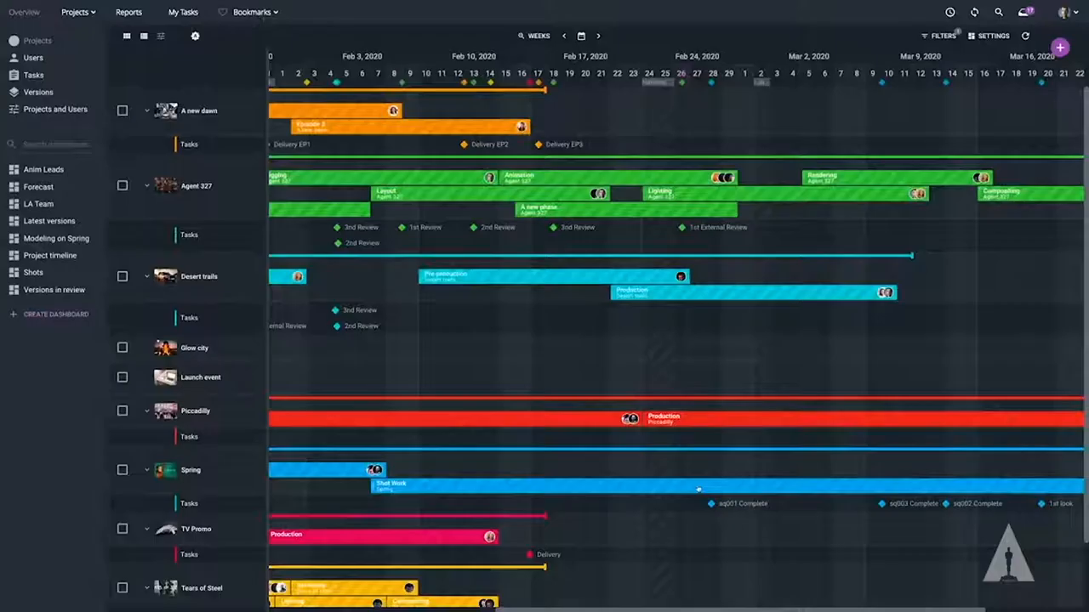
mouse_move(699, 471)
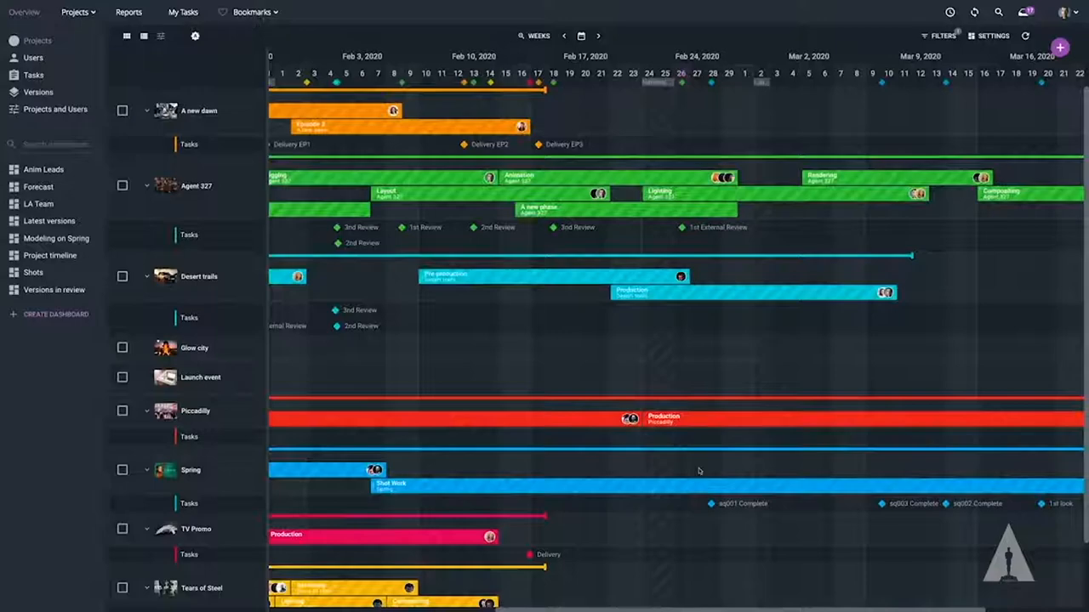
left_click(183, 12)
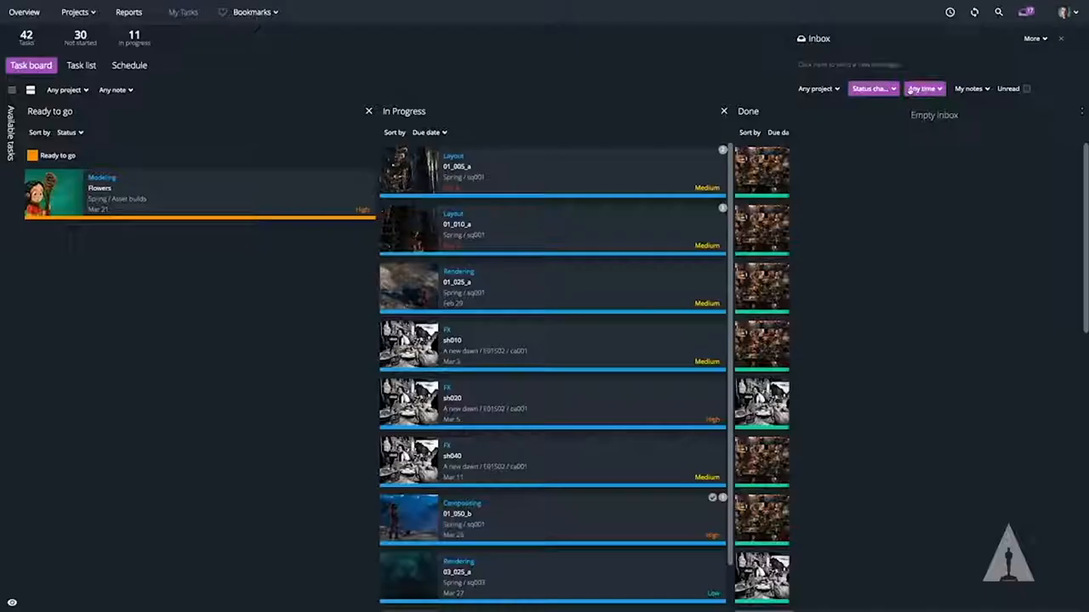